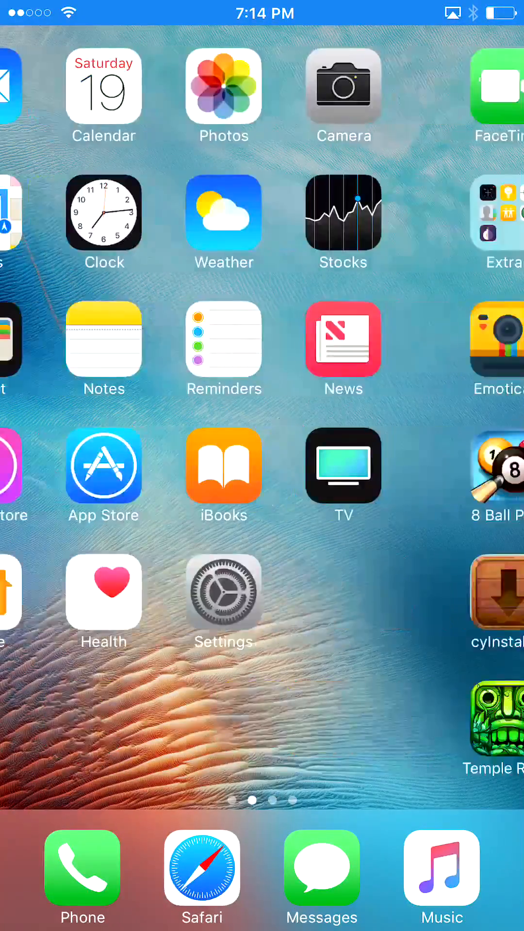
Swipe back to the first Home Screen page with Mail, Calendar, Photos and Settings.
scroll("left", 3)
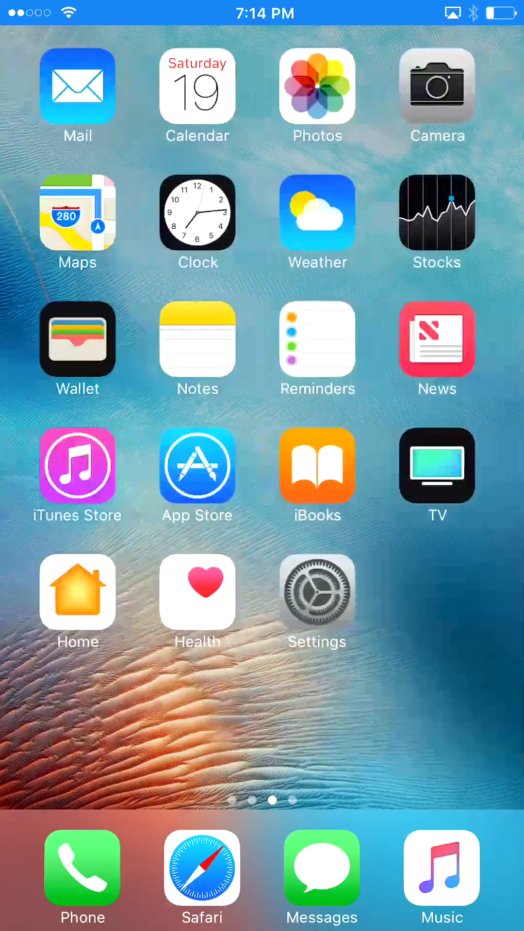
Launch Safari, start the AntiRevoke profile install and allow it to hand off to Settings.
left_click(201, 869)
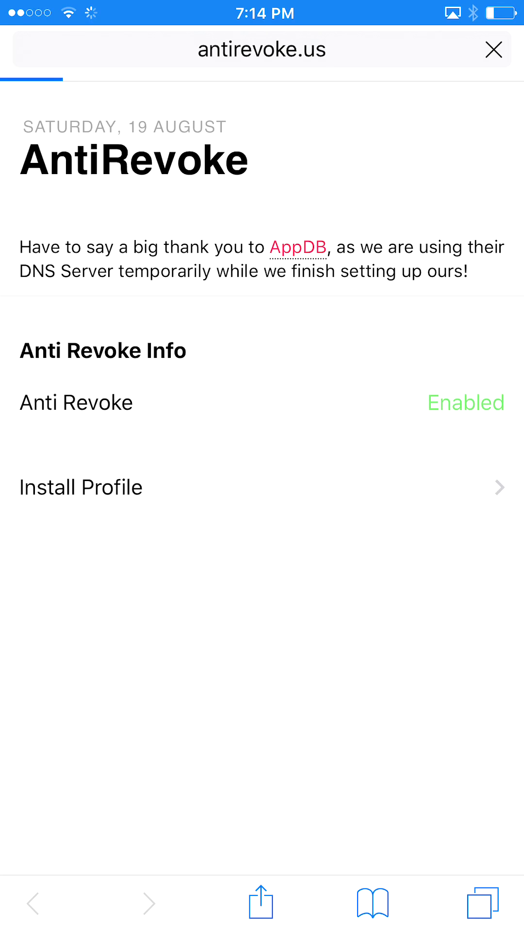
left_click(81, 487)
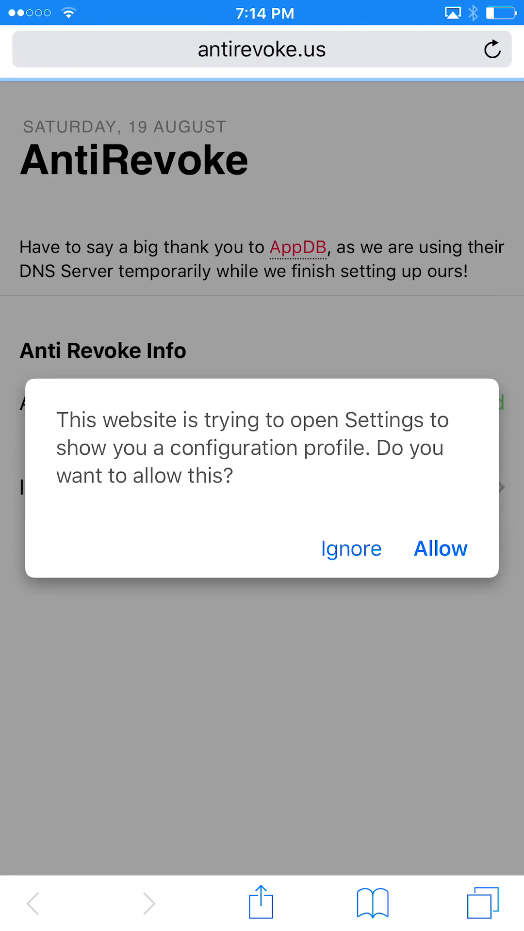
left_click(440, 548)
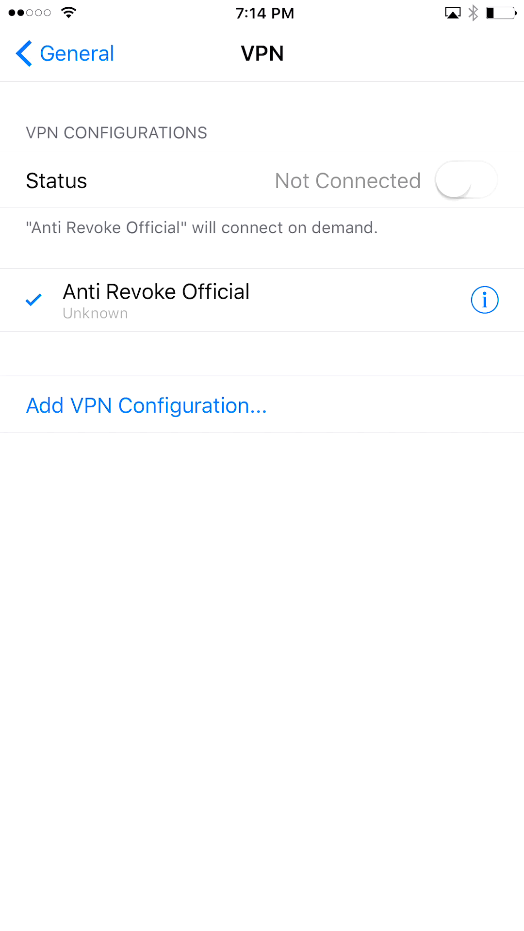
Return to the Home Screen and swipe to the last page with TutuApp, Roblox and iMovie.
left_click(484, 300)
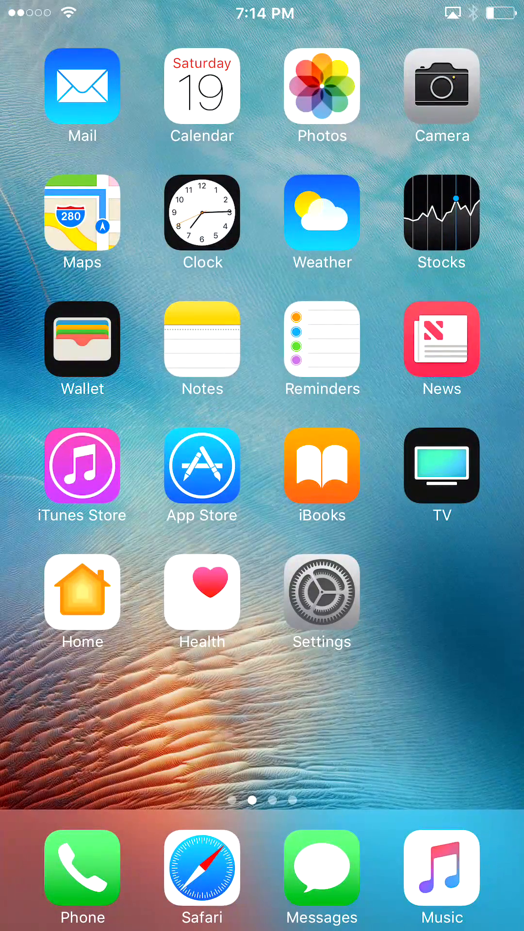
scroll("left", 3)
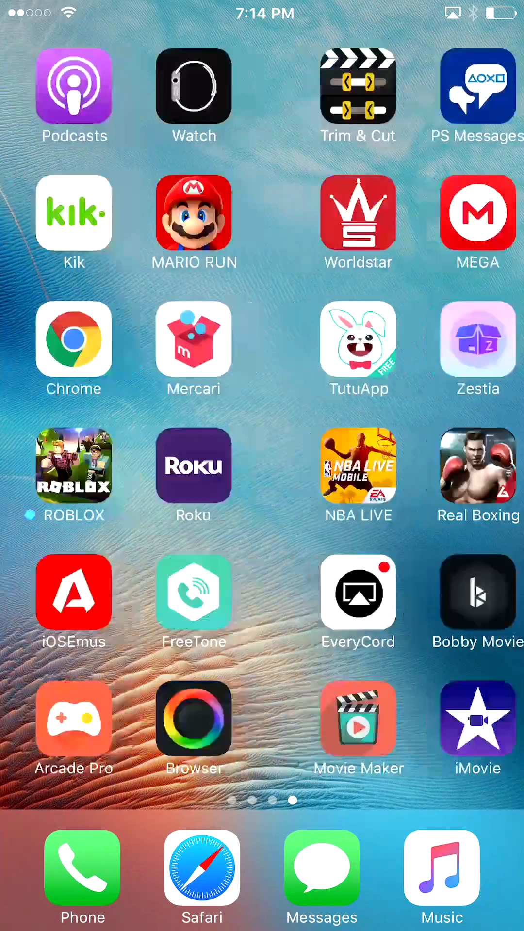